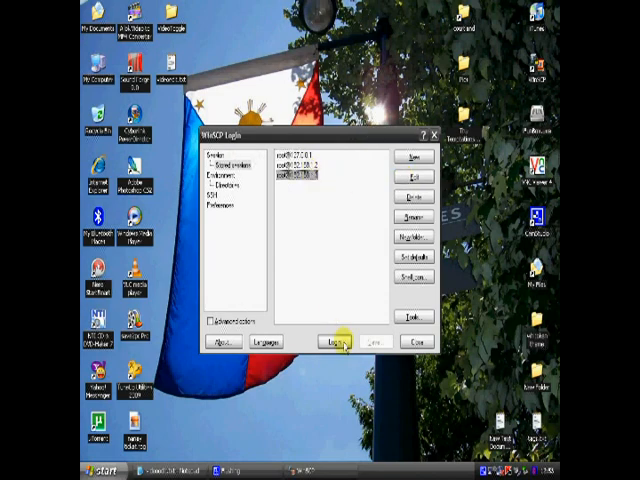
# - Launch the saved SSH session for the device, reaching the password prompt
pyautogui.click(336, 342)
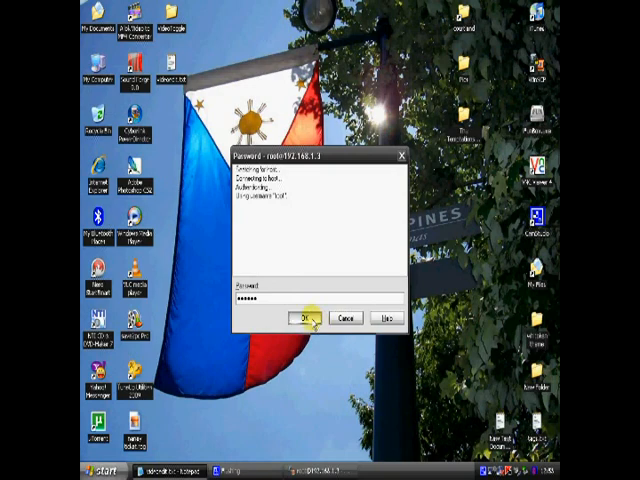
# - Submit the password, then browse the remote panel into /private/var/tmp
pyautogui.click(304, 316)
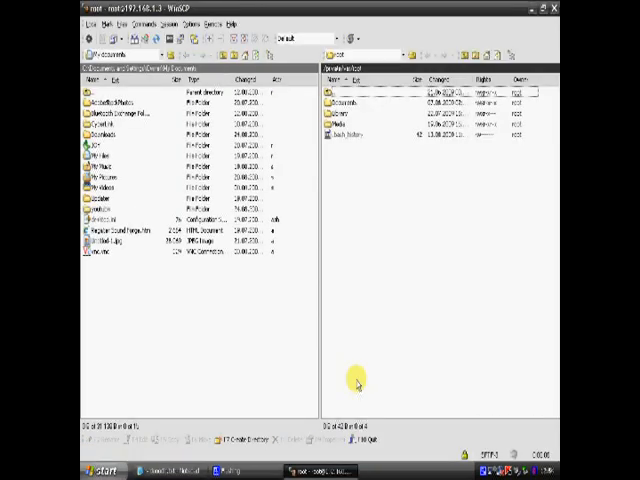
pyautogui.moveTo(390, 80)
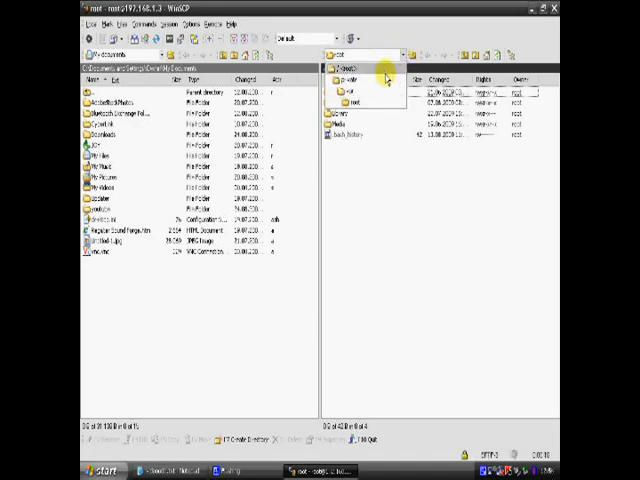
pyautogui.doubleClick(350, 72)
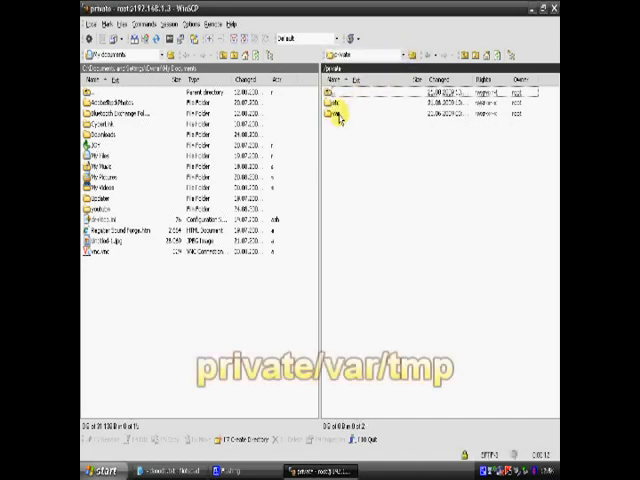
pyautogui.doubleClick(340, 128)
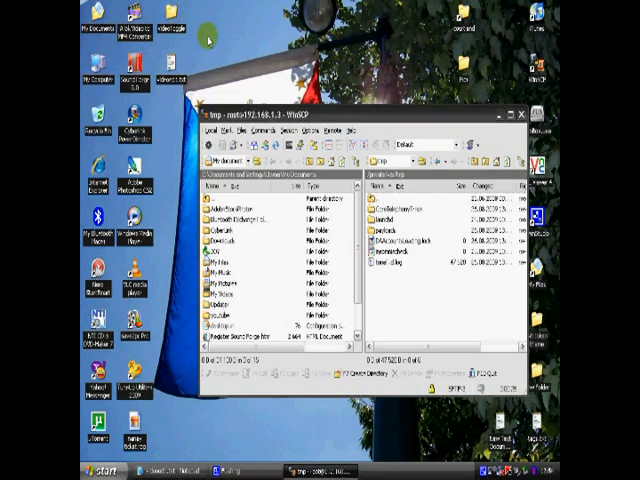
pyautogui.moveTo(400, 296)
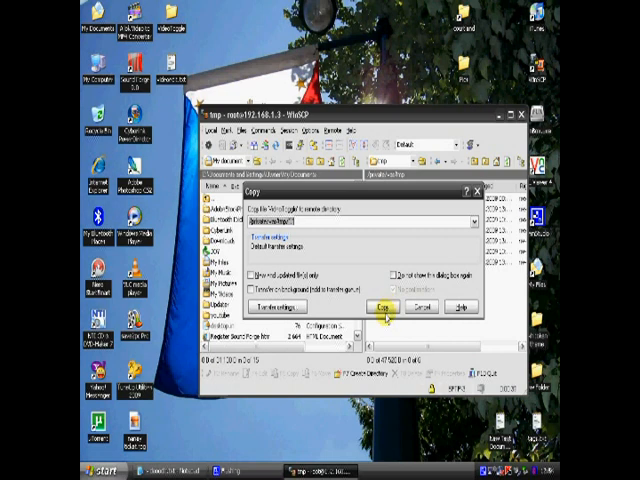
# - Confirm copying the downloaded Desktop files into /private/var/tmp on the device
pyautogui.click(384, 308)
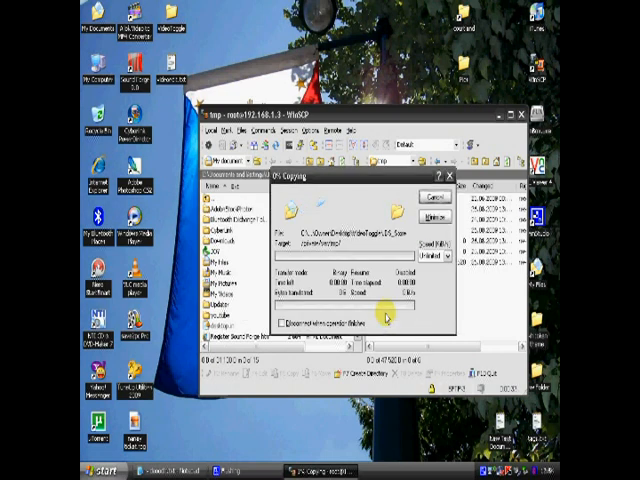